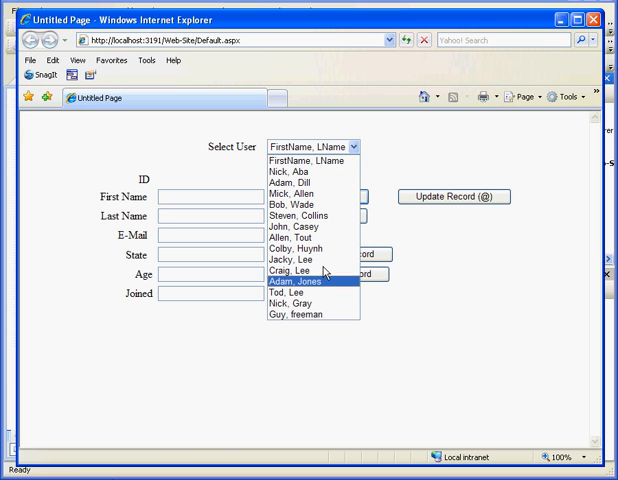
click(307, 296)
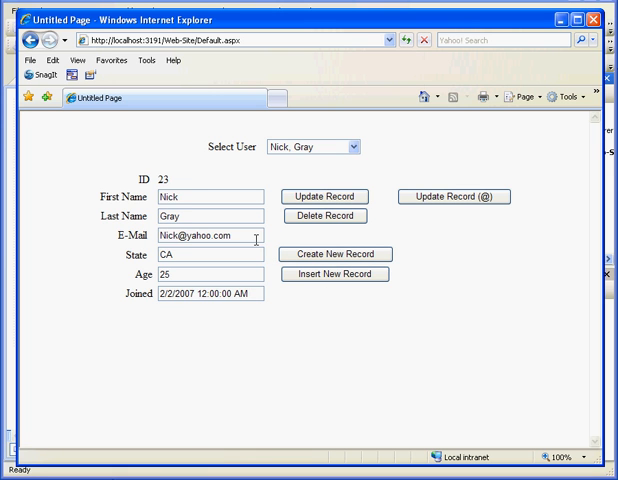
click(185, 197)
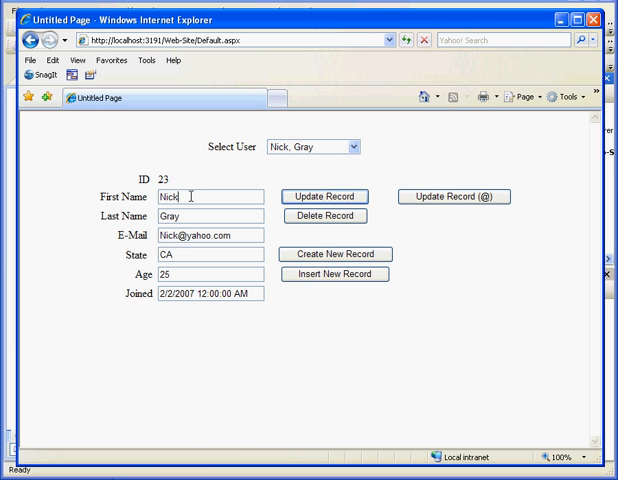
text(')
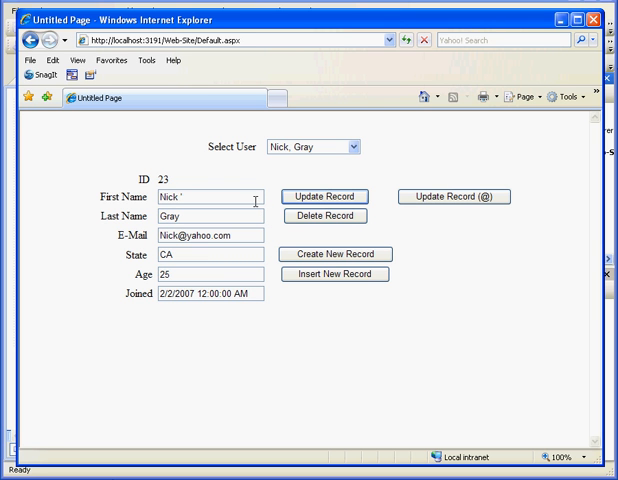
click(324, 196)
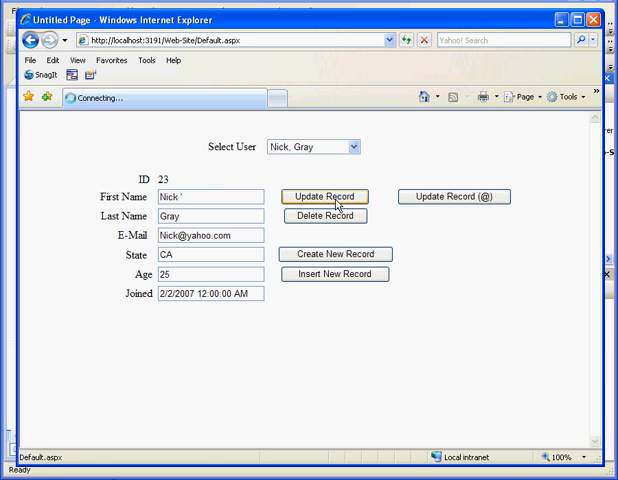
click(324, 196)
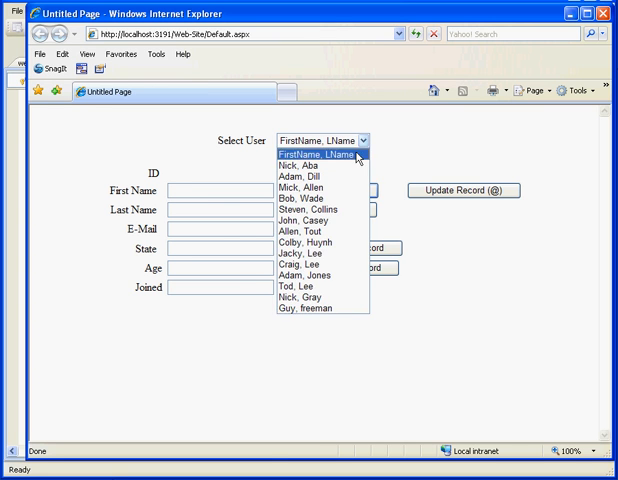
click(311, 298)
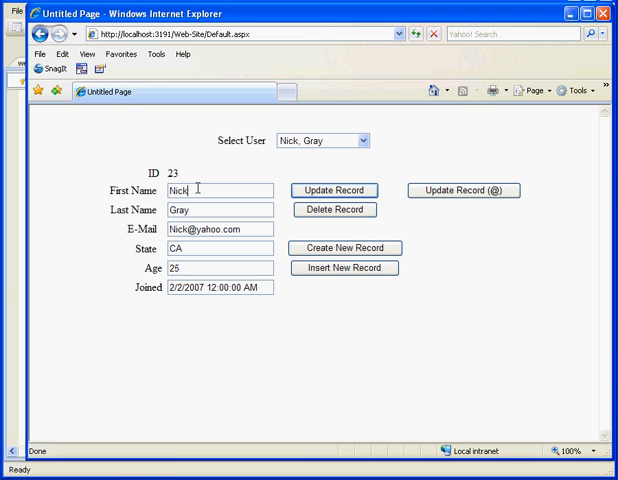
text(')
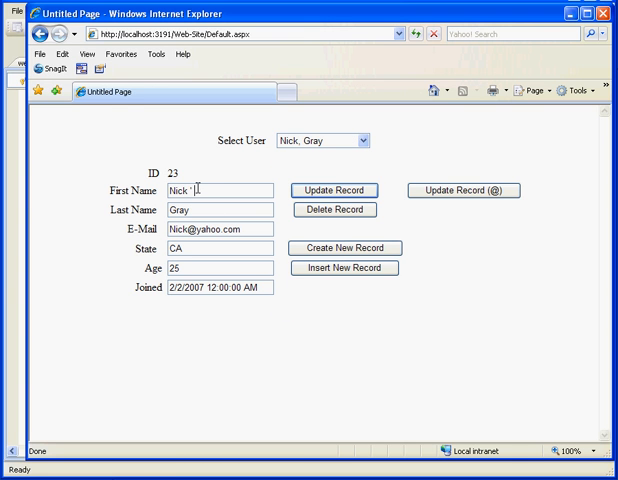
mouse_move(437, 223)
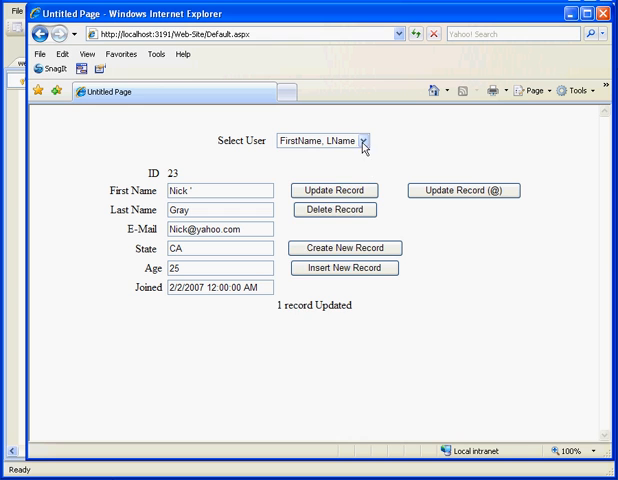
click(357, 140)
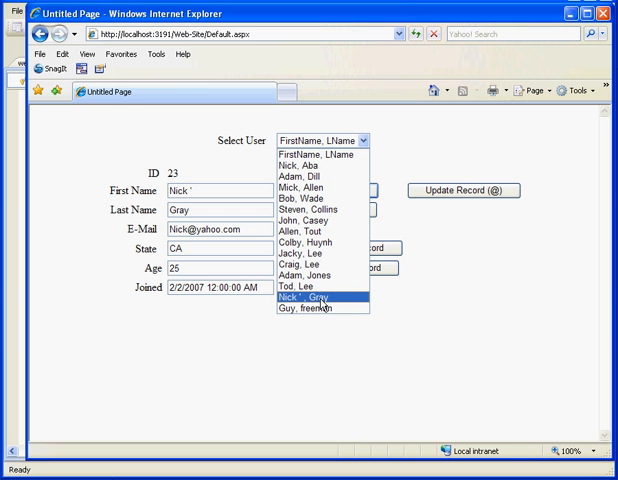
mouse_move(320, 305)
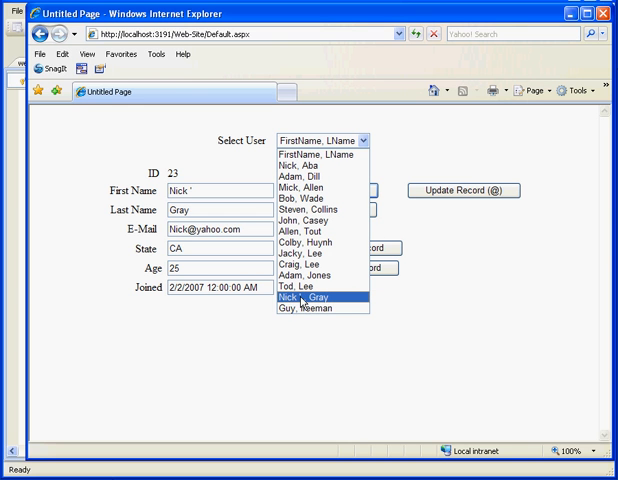
mouse_move(308, 301)
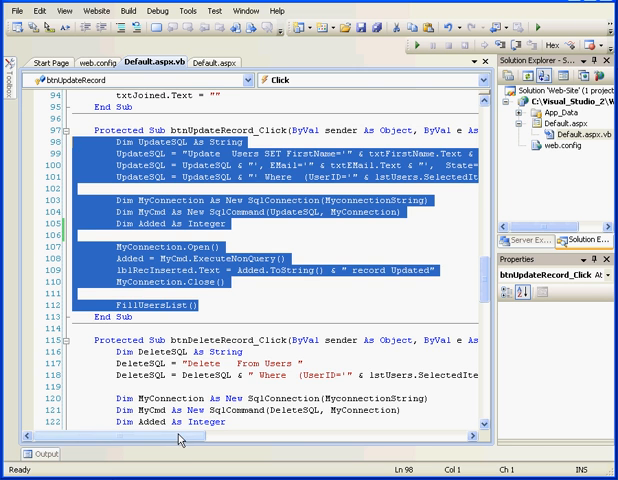
scroll(right, 3)
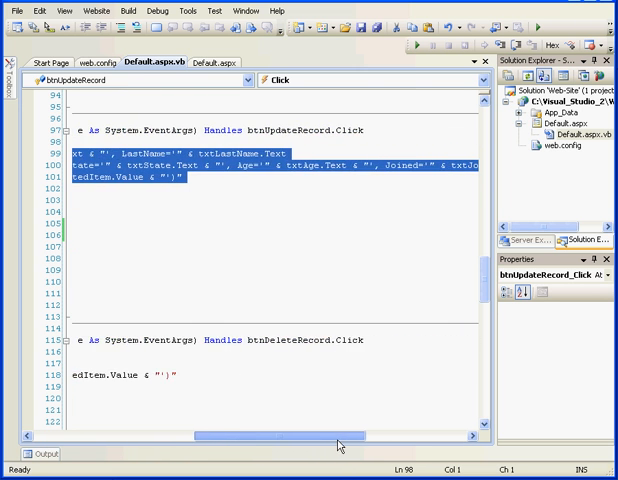
scroll(left, 3)
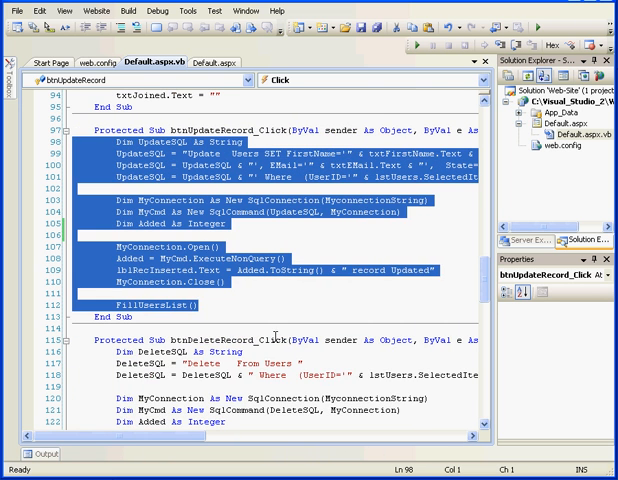
scroll(down, 3)
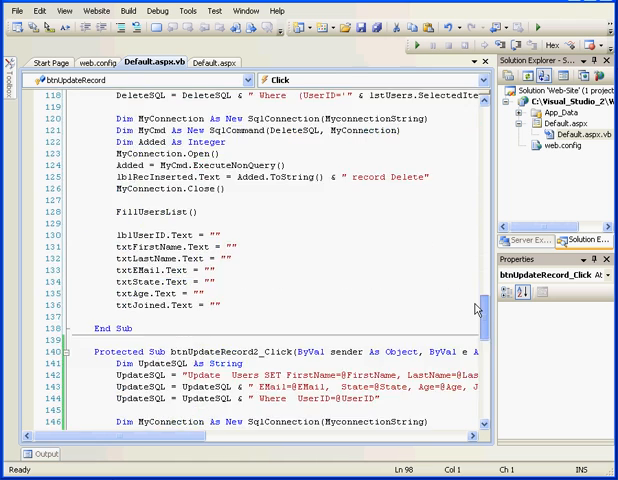
scroll(down, 3)
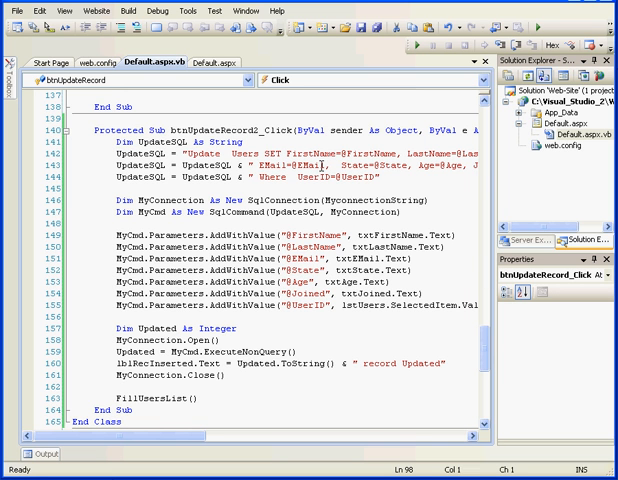
double_click(290, 159)
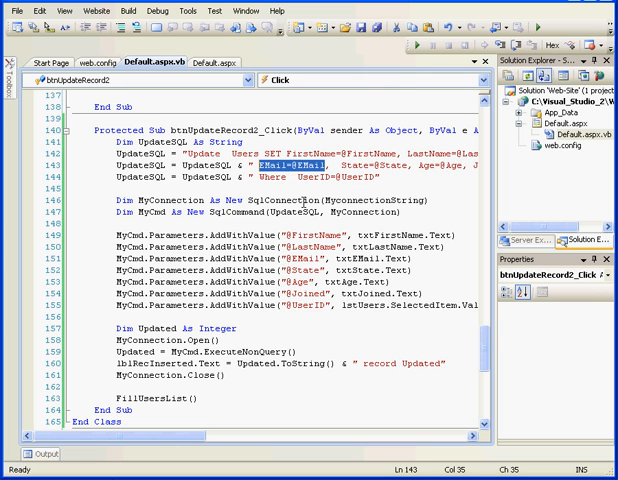
mouse_move(486, 362)
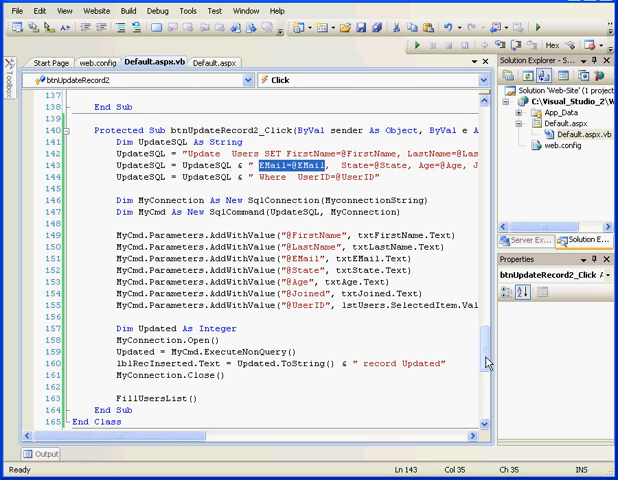
scroll(up, 3)
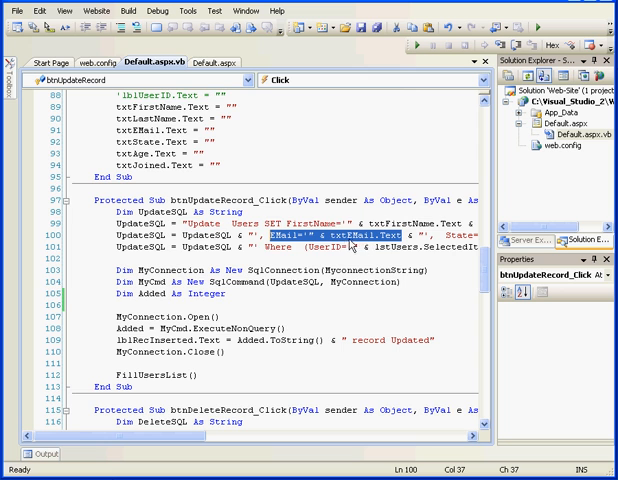
scroll(down, 3)
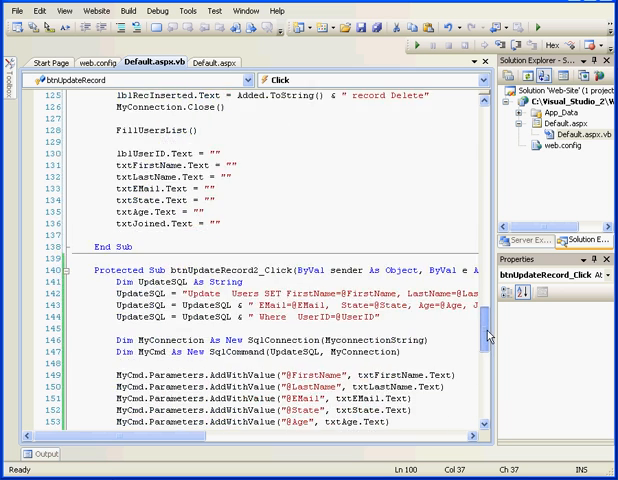
scroll(down, 3)
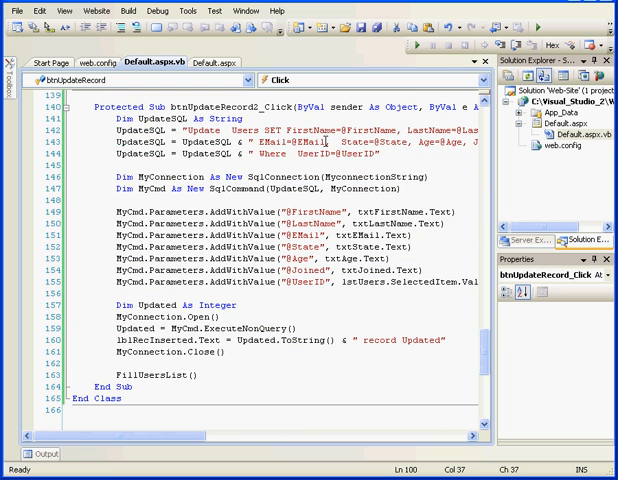
double_click(303, 143)
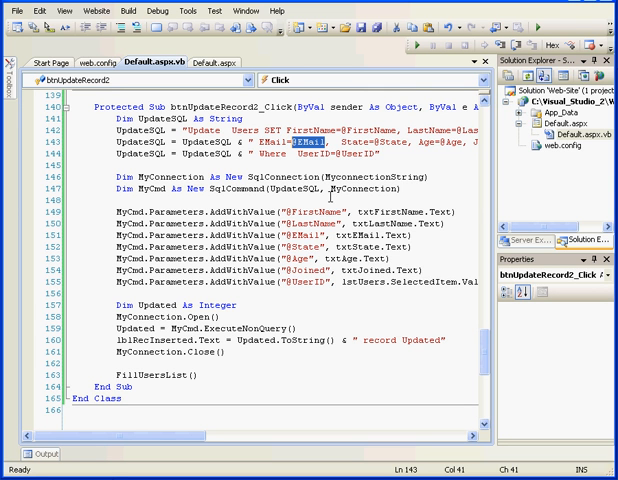
mouse_move(332, 189)
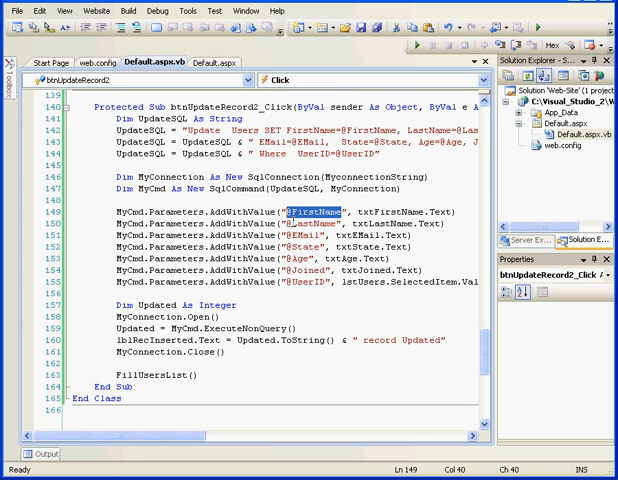
double_click(225, 211)
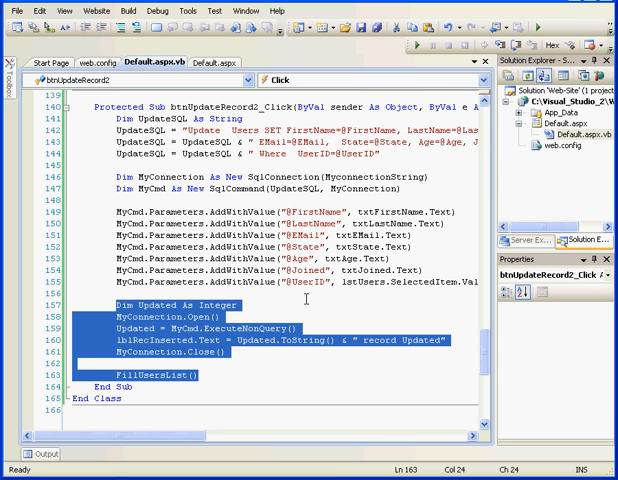
mouse_move(290, 306)
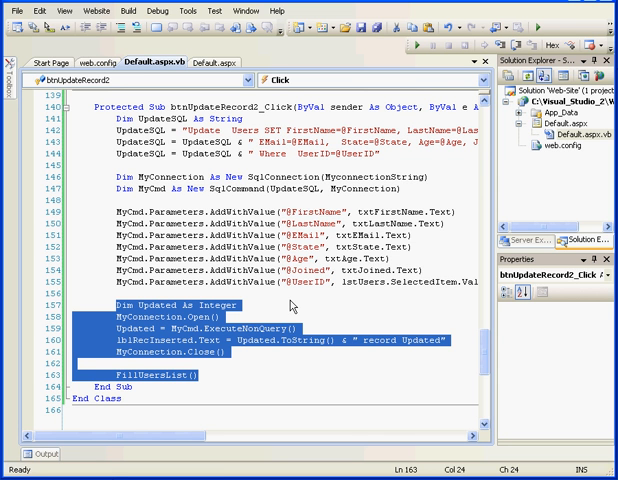